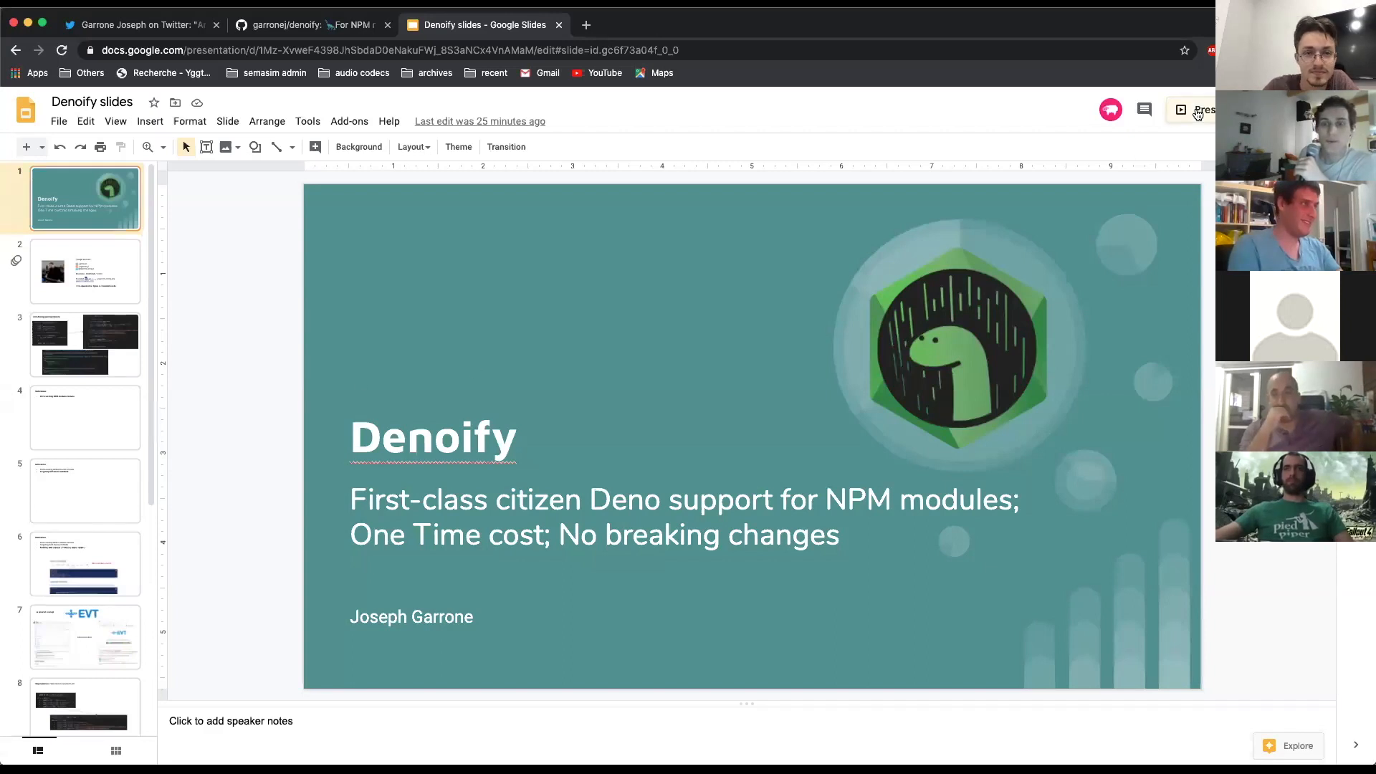
Start presenting the Denoify deck full-screen to show the Motivations slide
click(1201, 110)
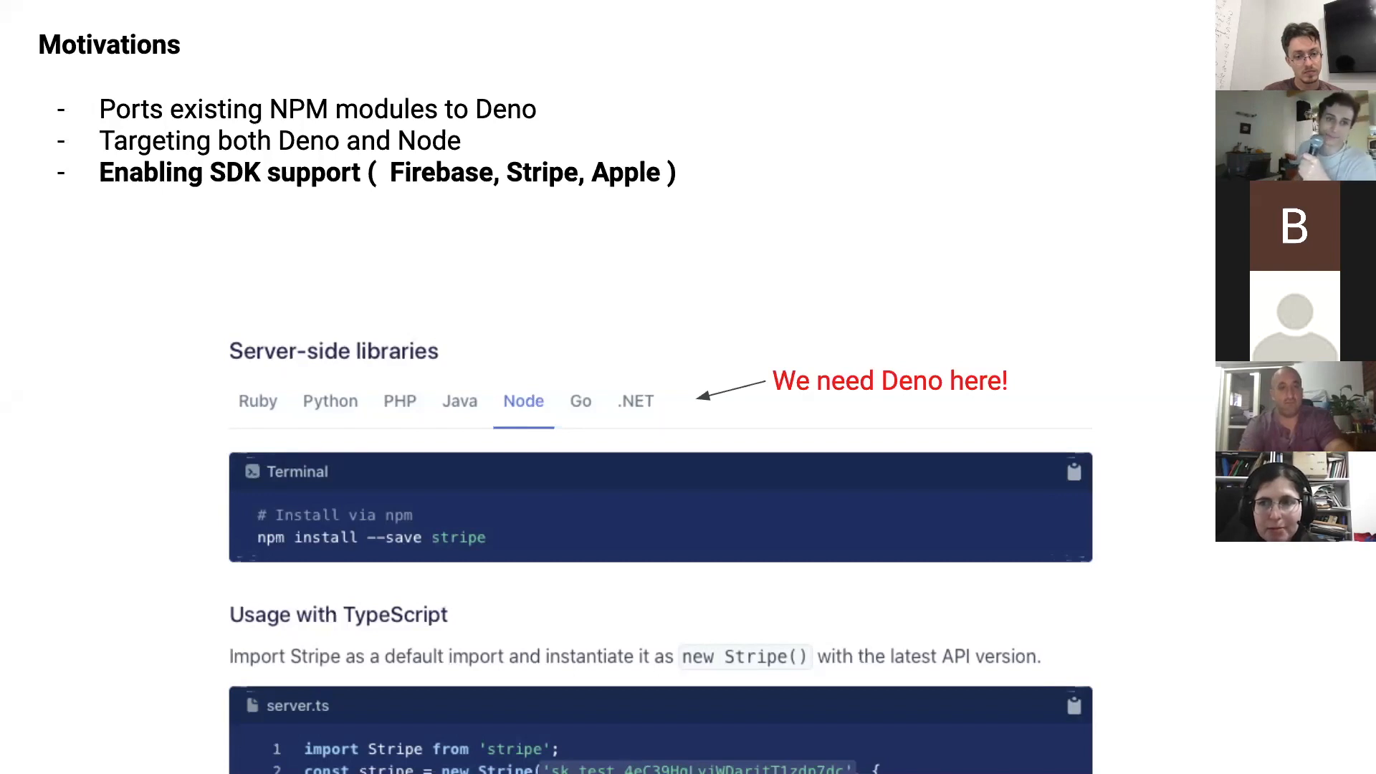
Advance to the 'A proof of concept' slide showing EVT and the evt.land link
key(Right)
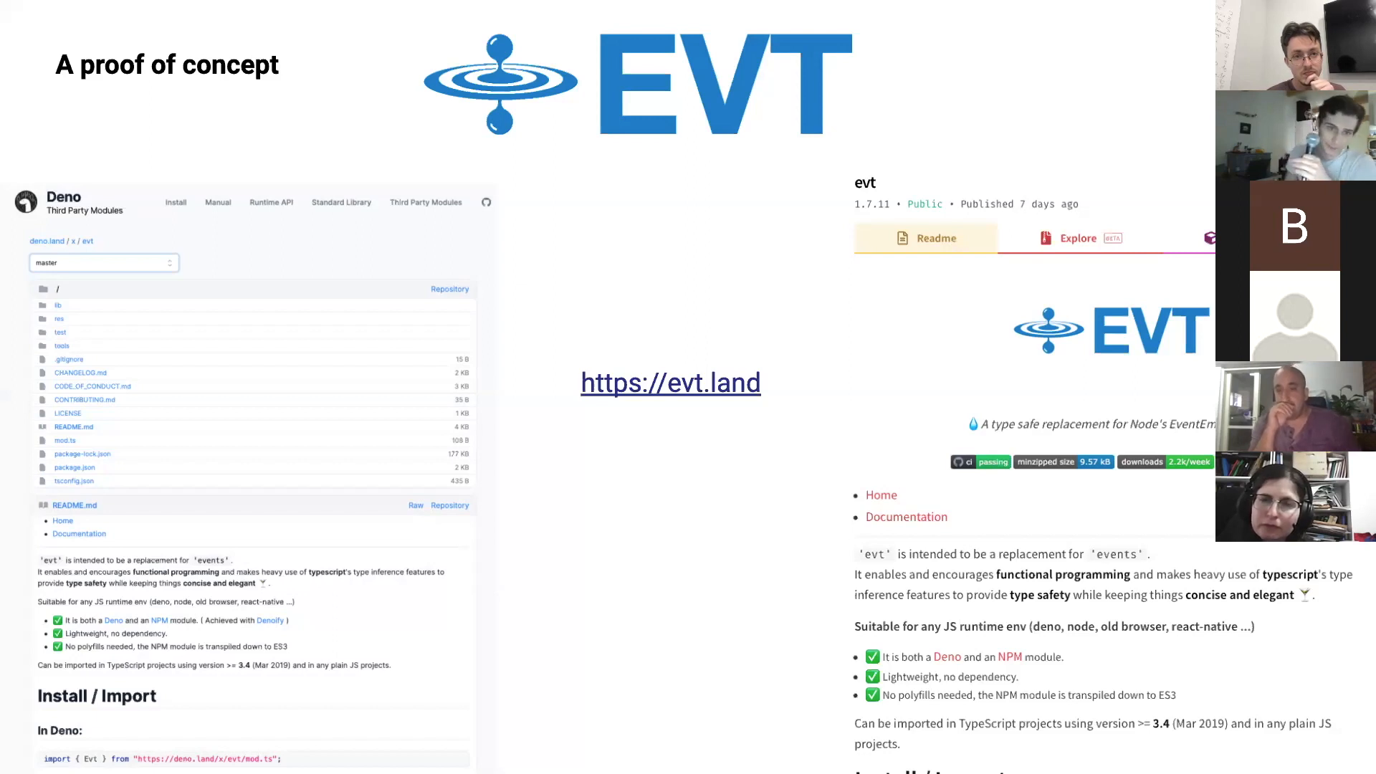
mouse_move(673, 400)
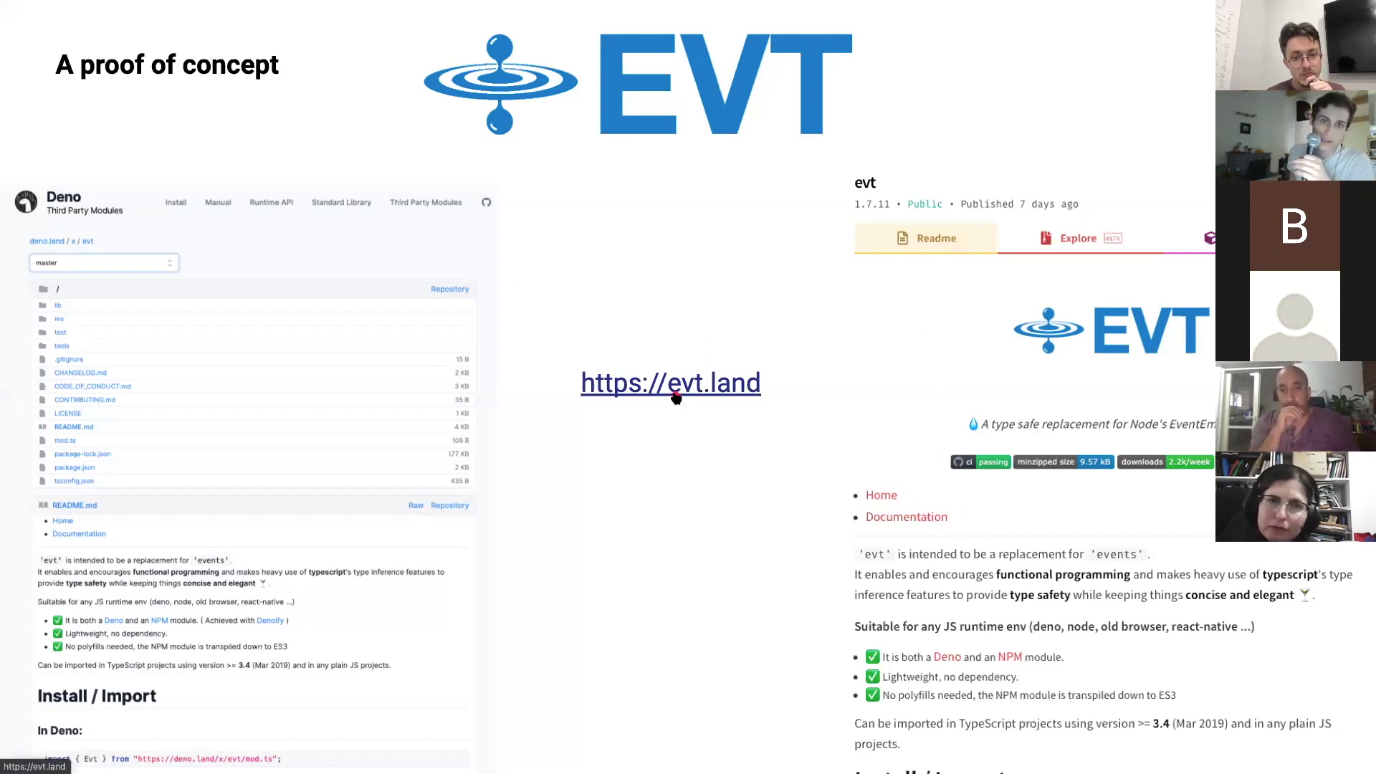
Open the evt.land site from the slide and watch its 'Hello World' code demo
click(670, 383)
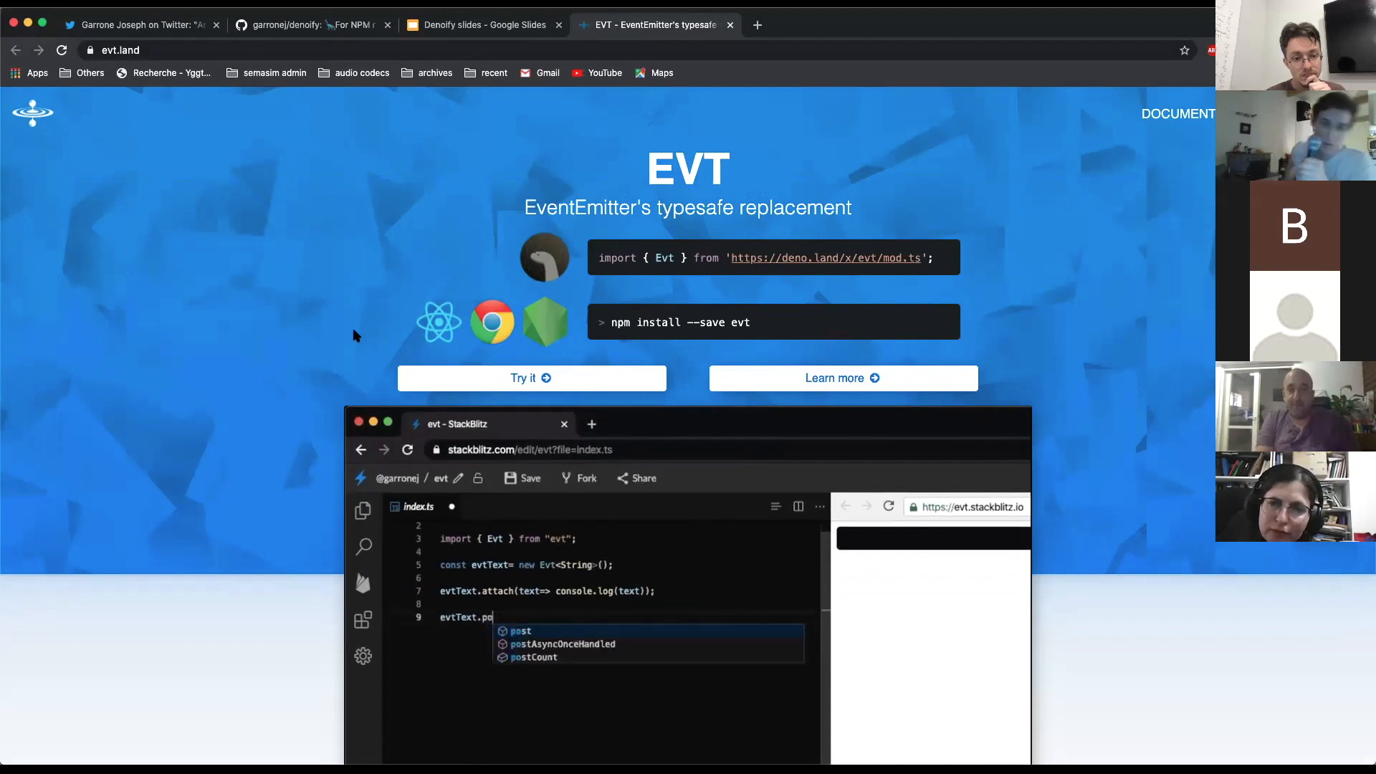
text(("Hello World");)
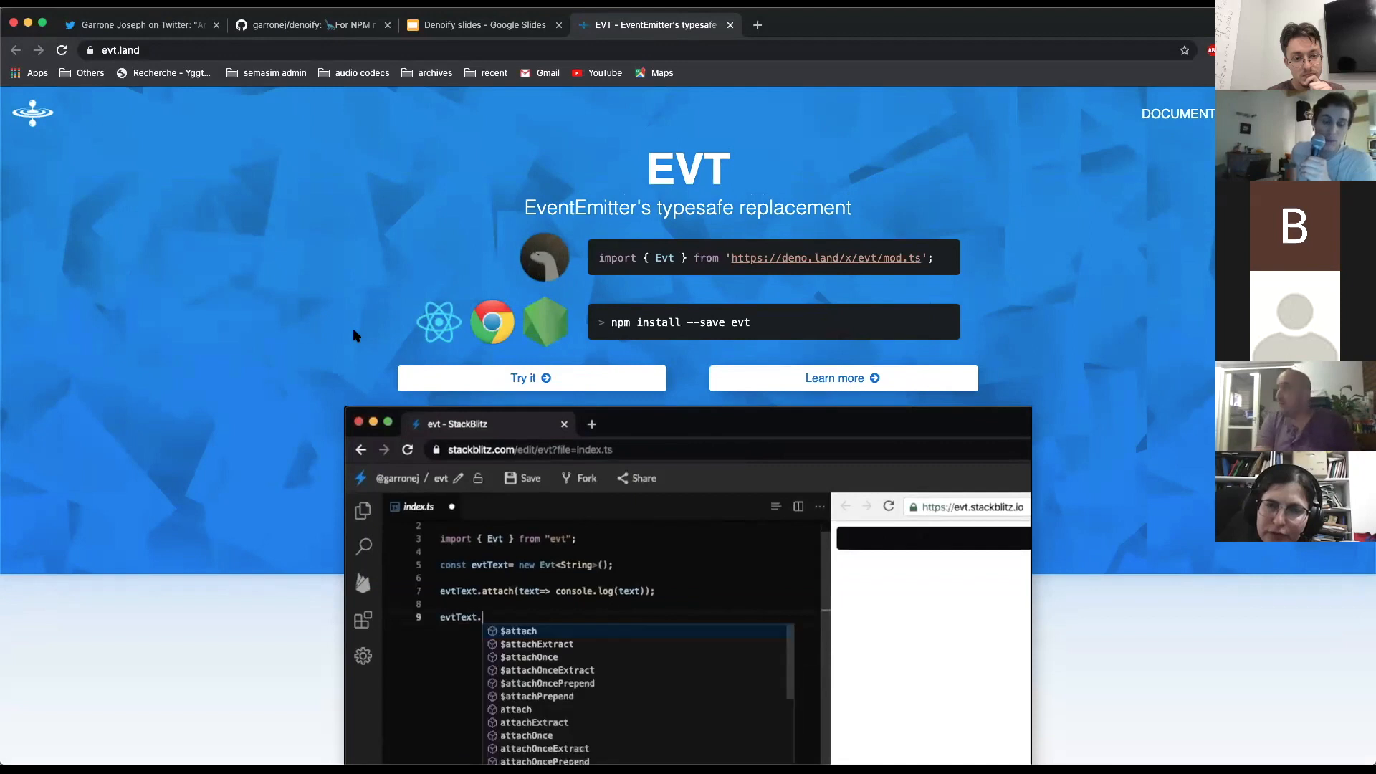
text(post("Hello"))
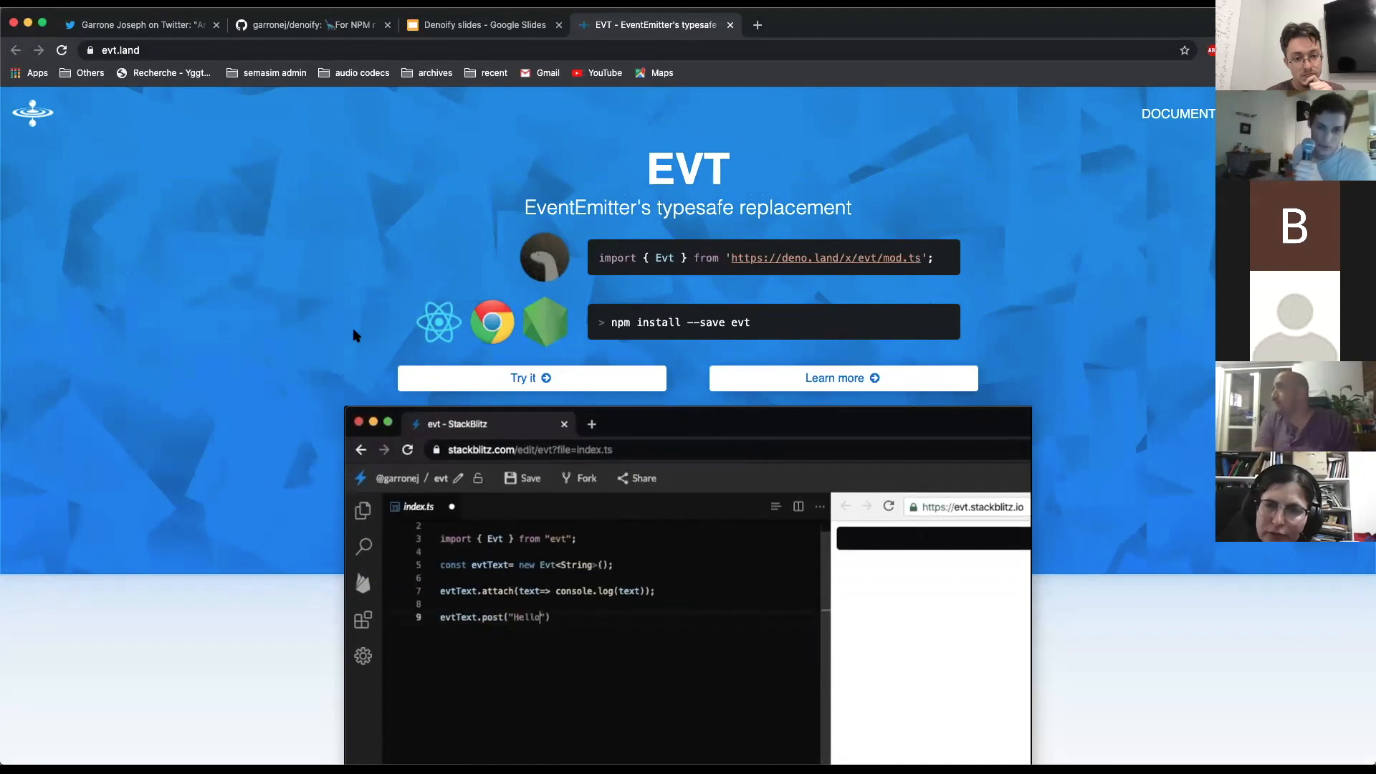
scroll(down, 3)
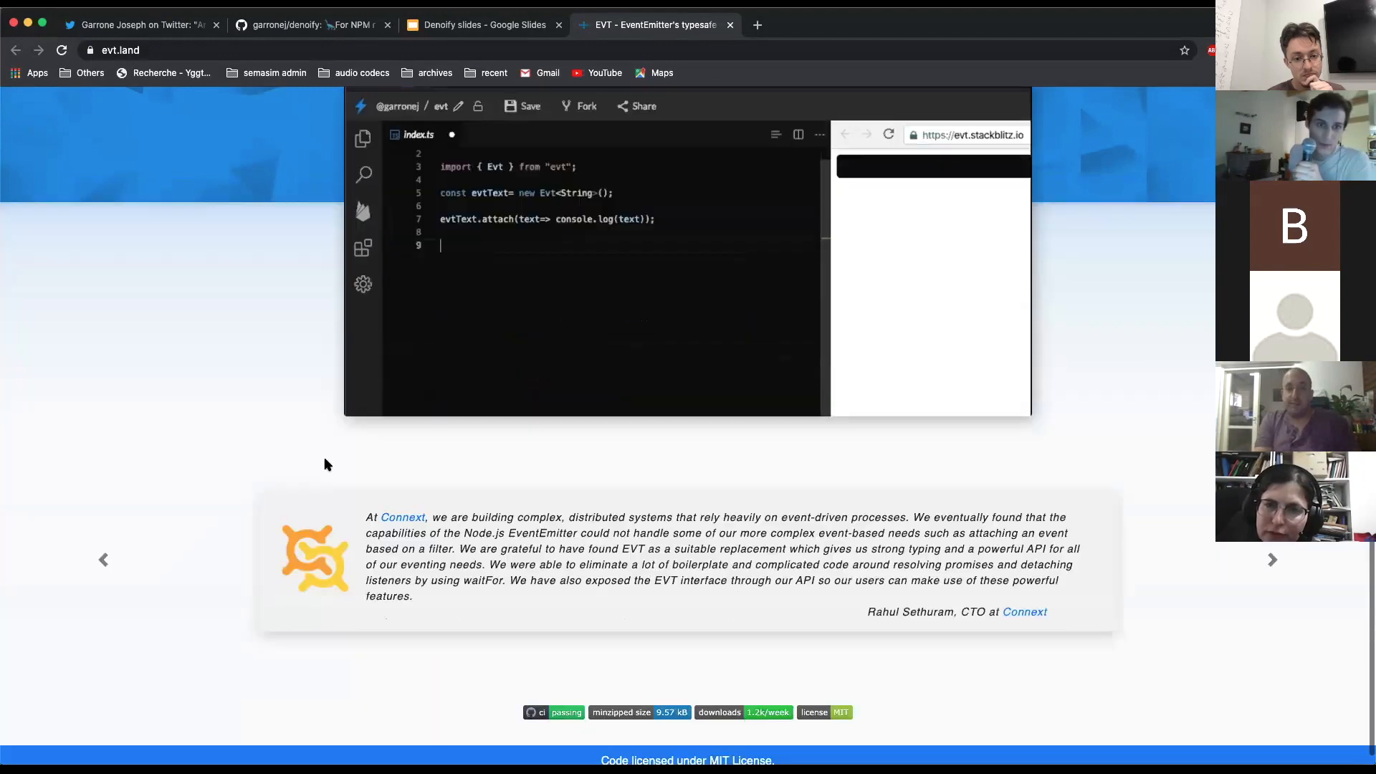
Open Connext's website, view the tweet about EVT, then return to evt.land
click(403, 517)
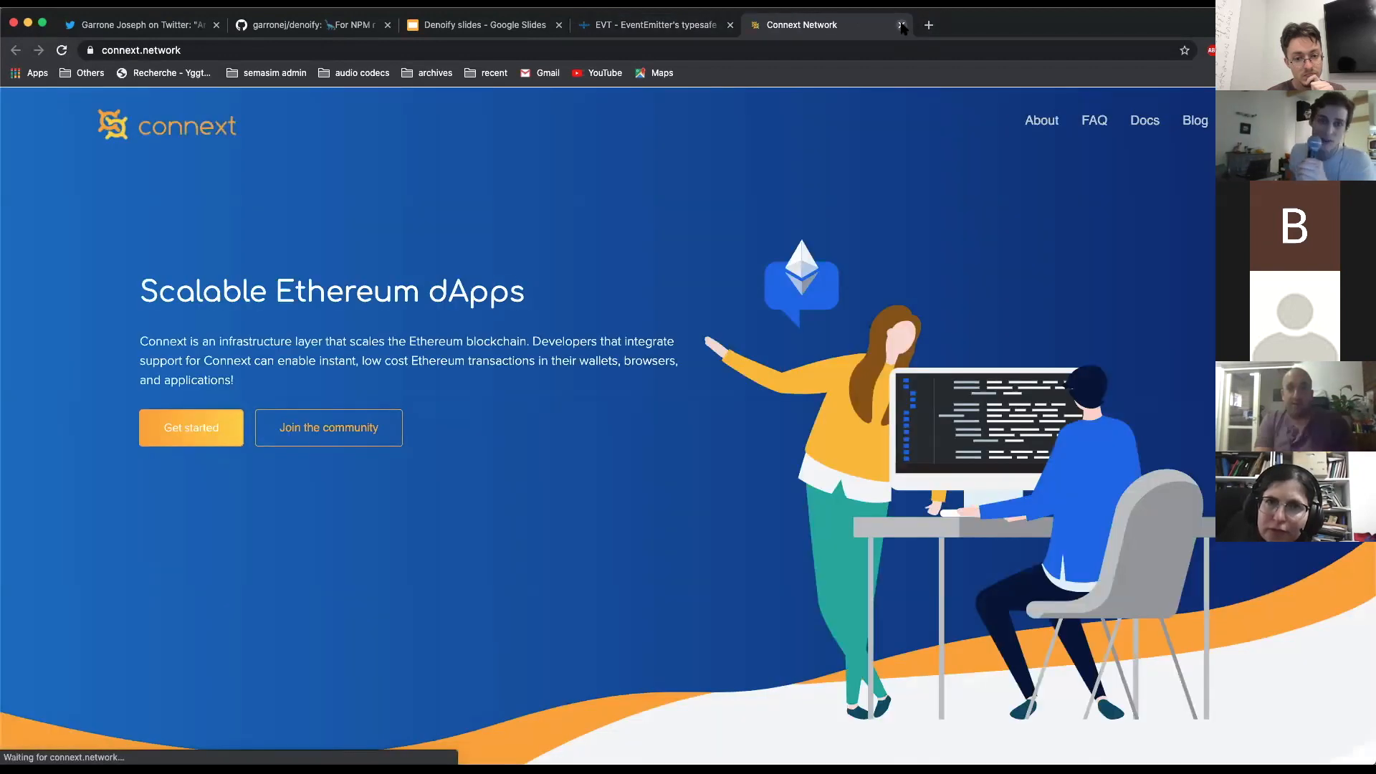
click(132, 24)
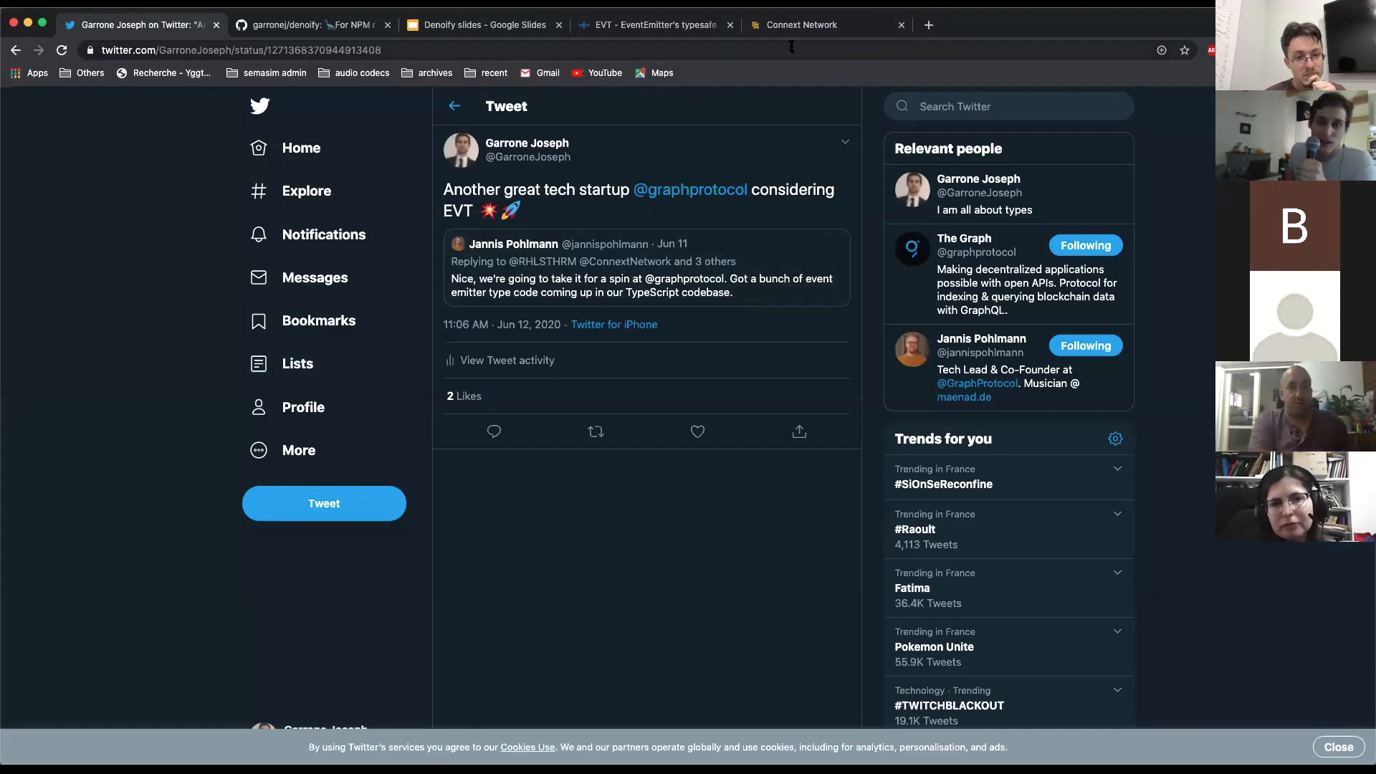
click(653, 25)
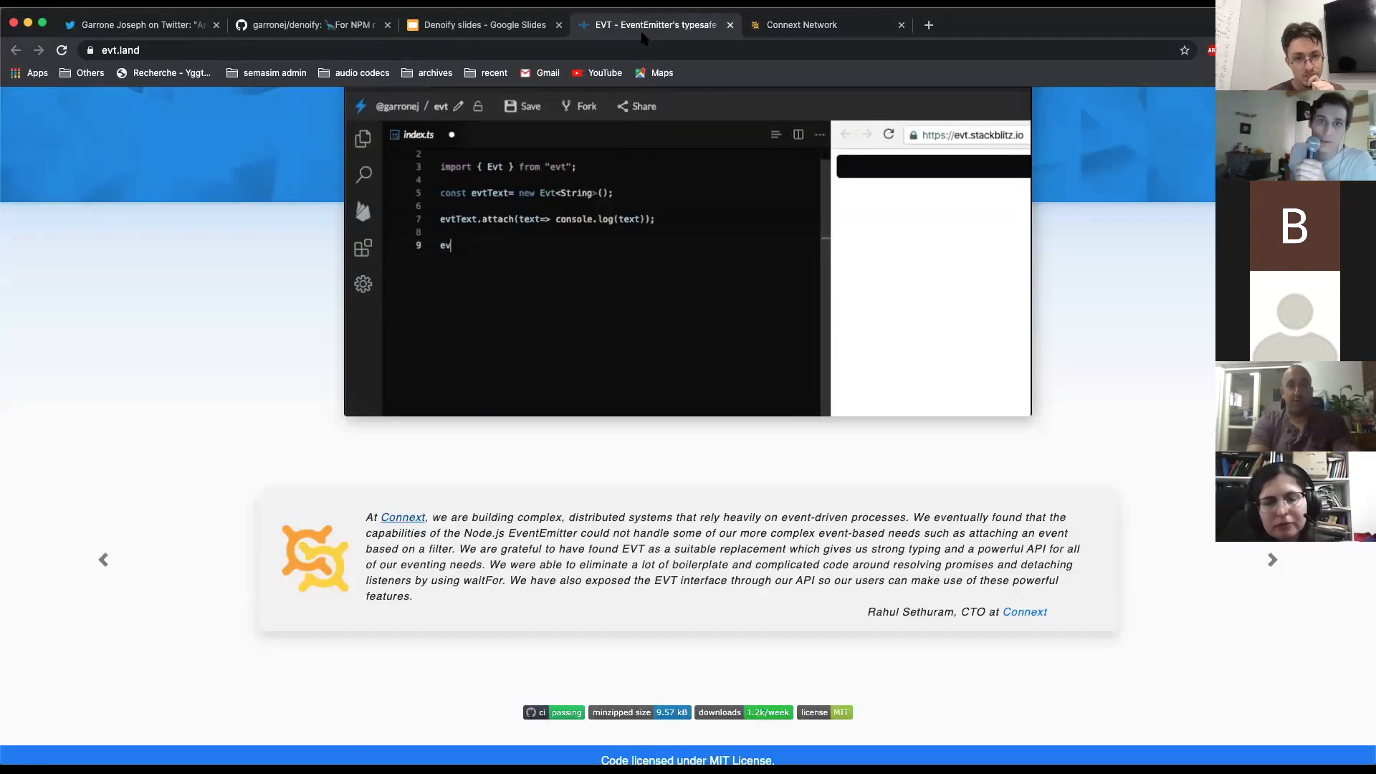
Return to the top of evt.land and watch the StackBlitz post("Hello World") demo
scroll(up, 3)
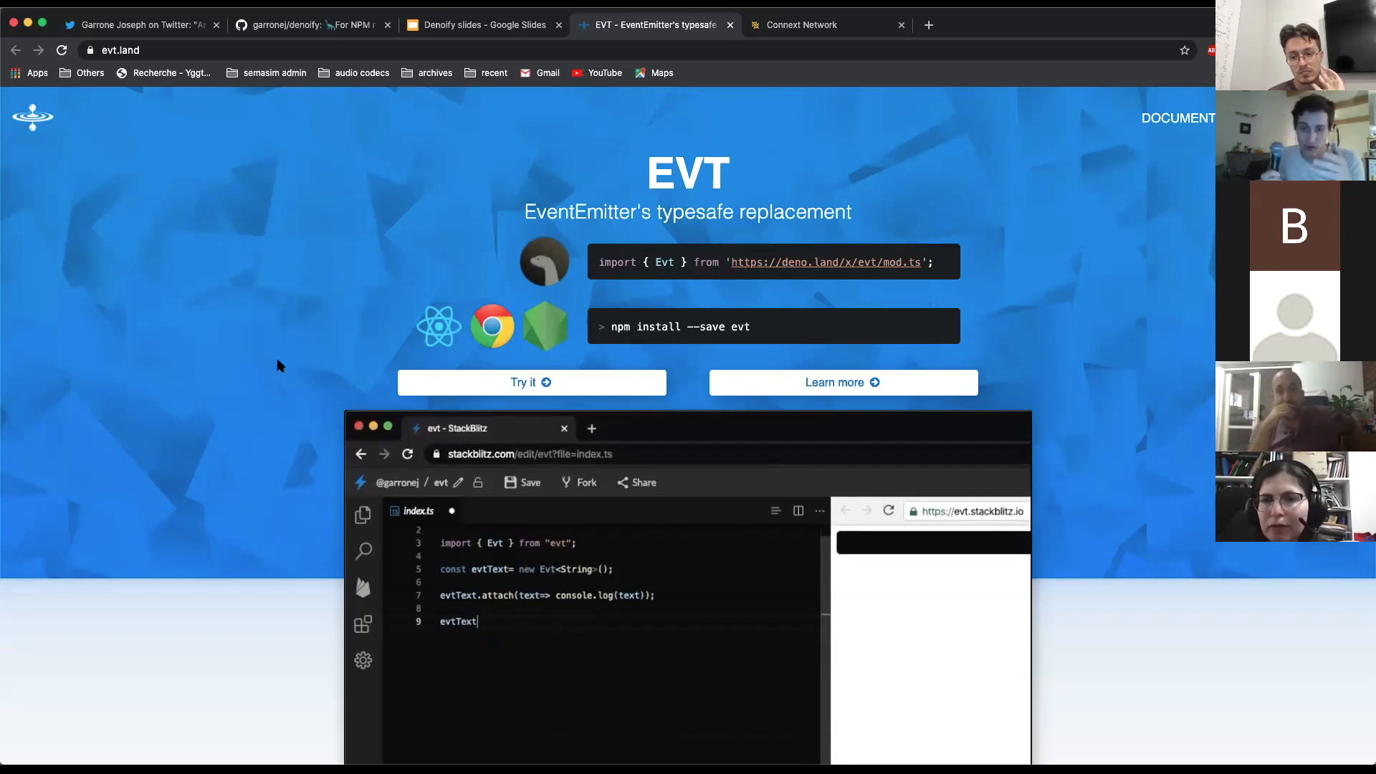
text(.post("Hello"))
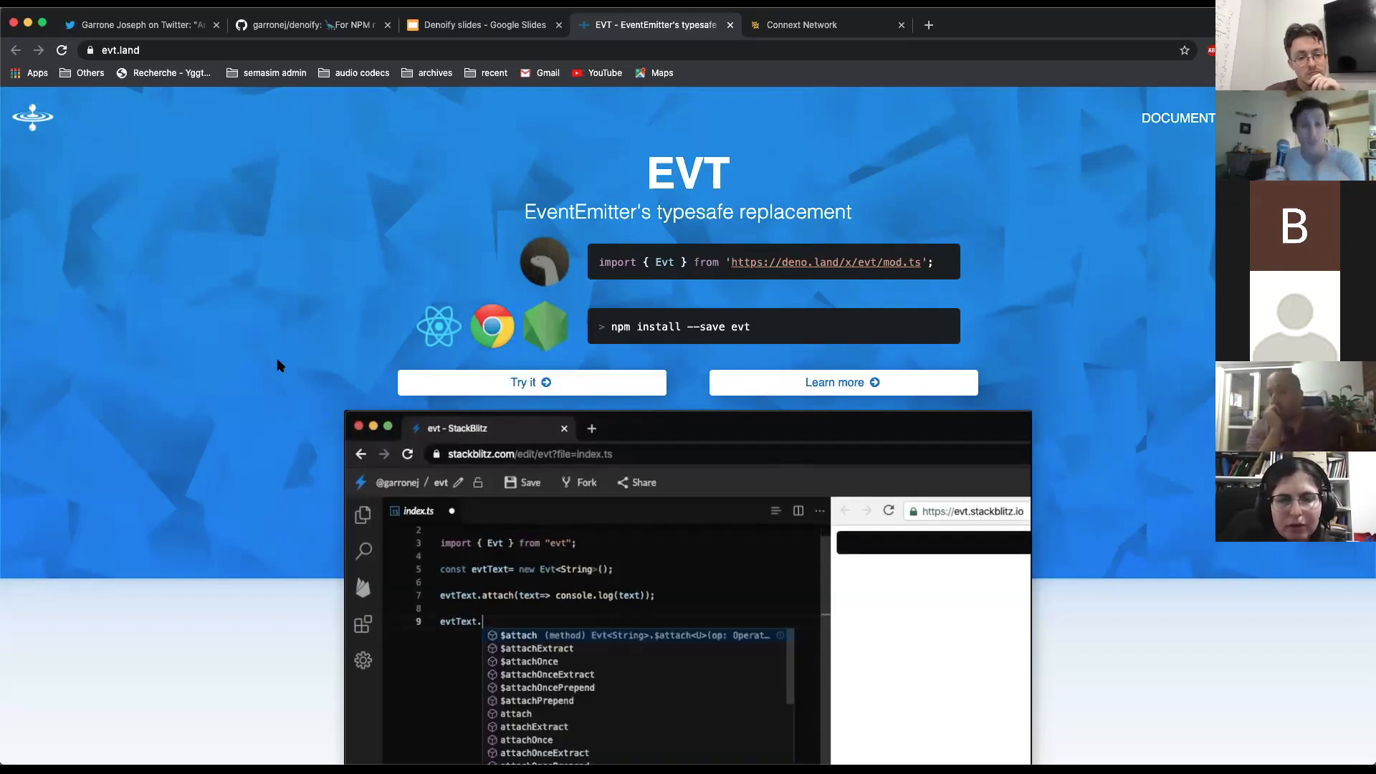
text(post("Hello Wo"))
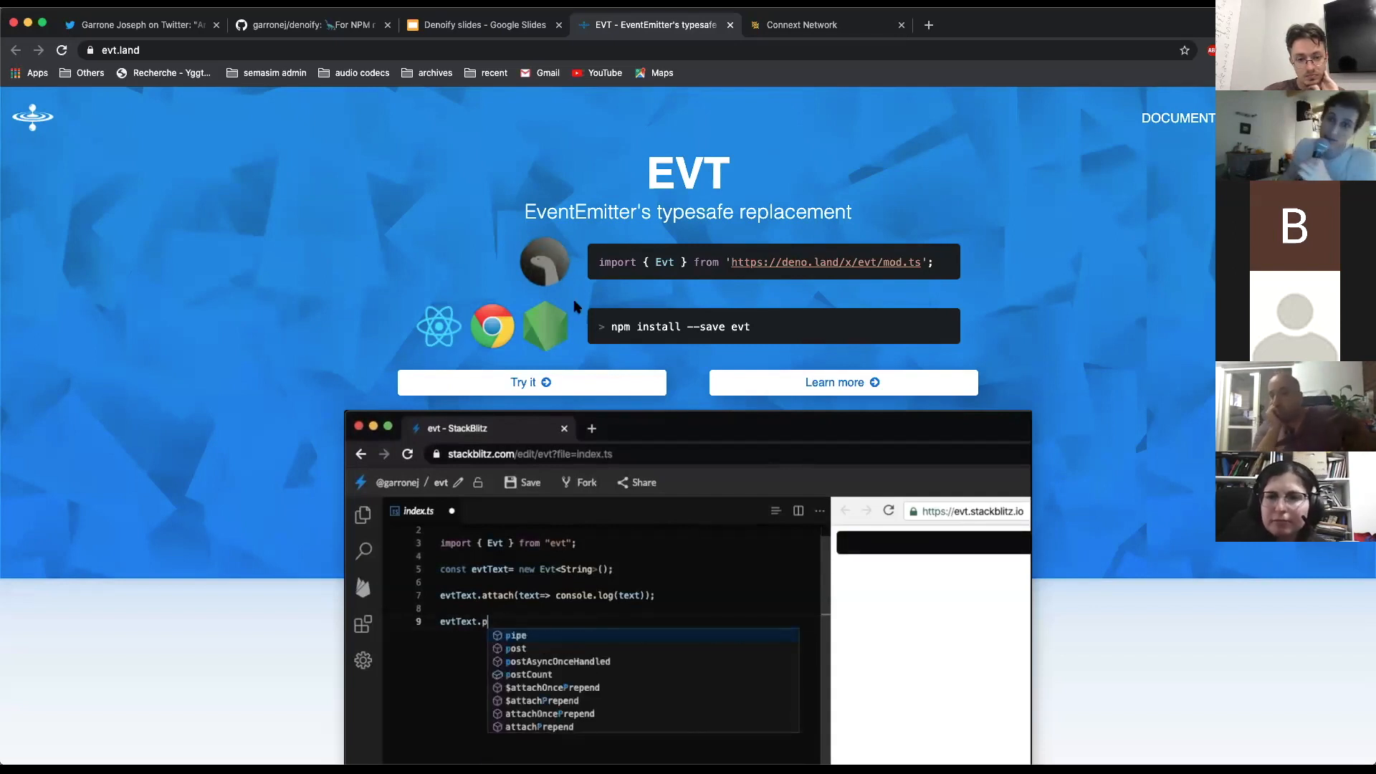
text(post("Hello World"))
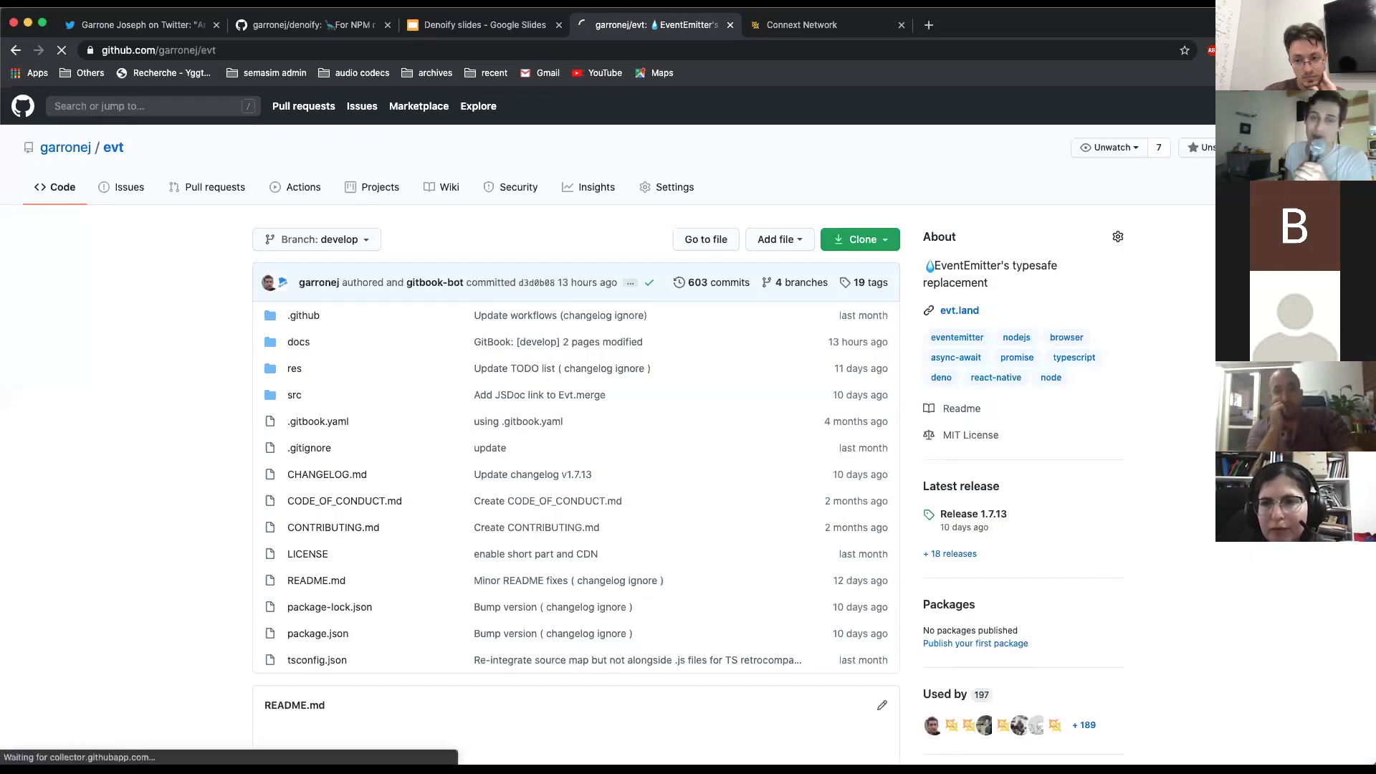
Scroll the denoify README to 'Starting a project from scratch' and open denoify_ci
click(64, 146)
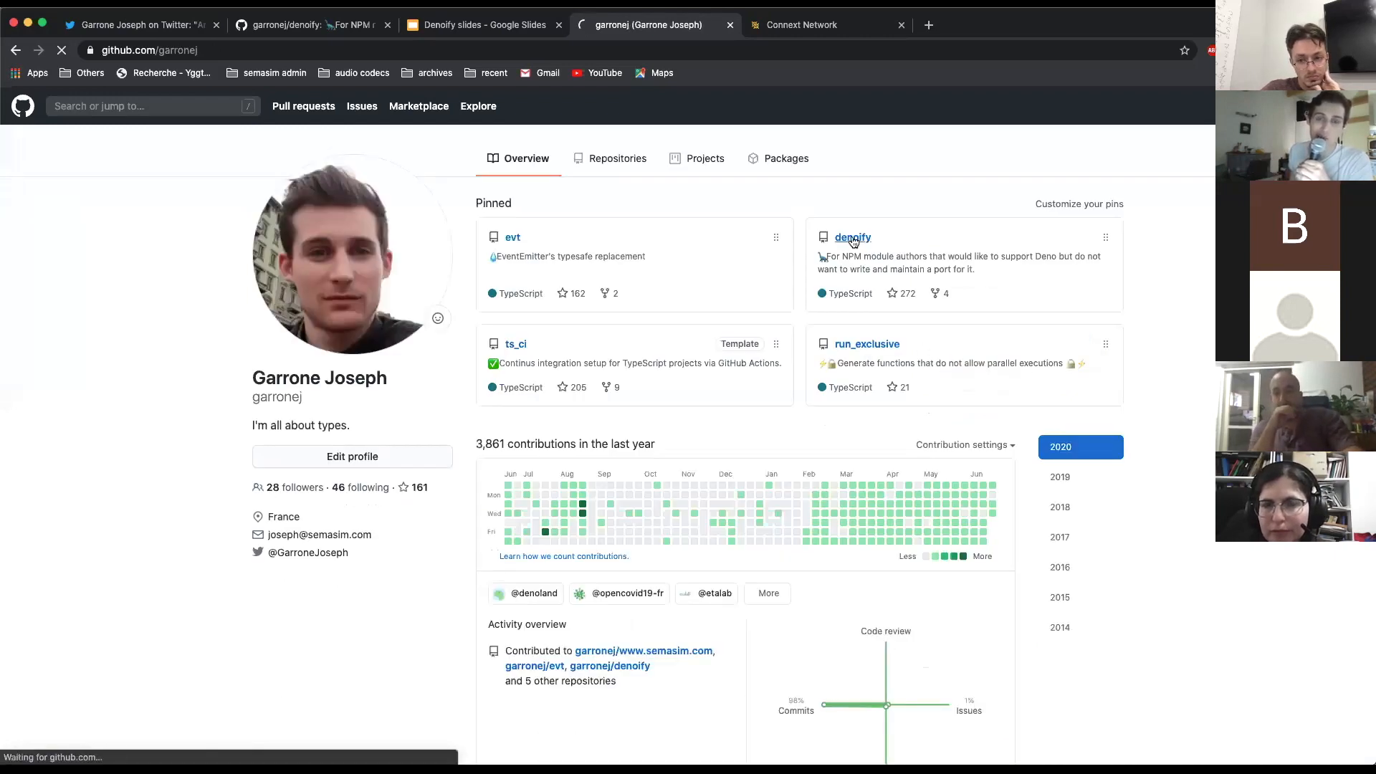
click(852, 237)
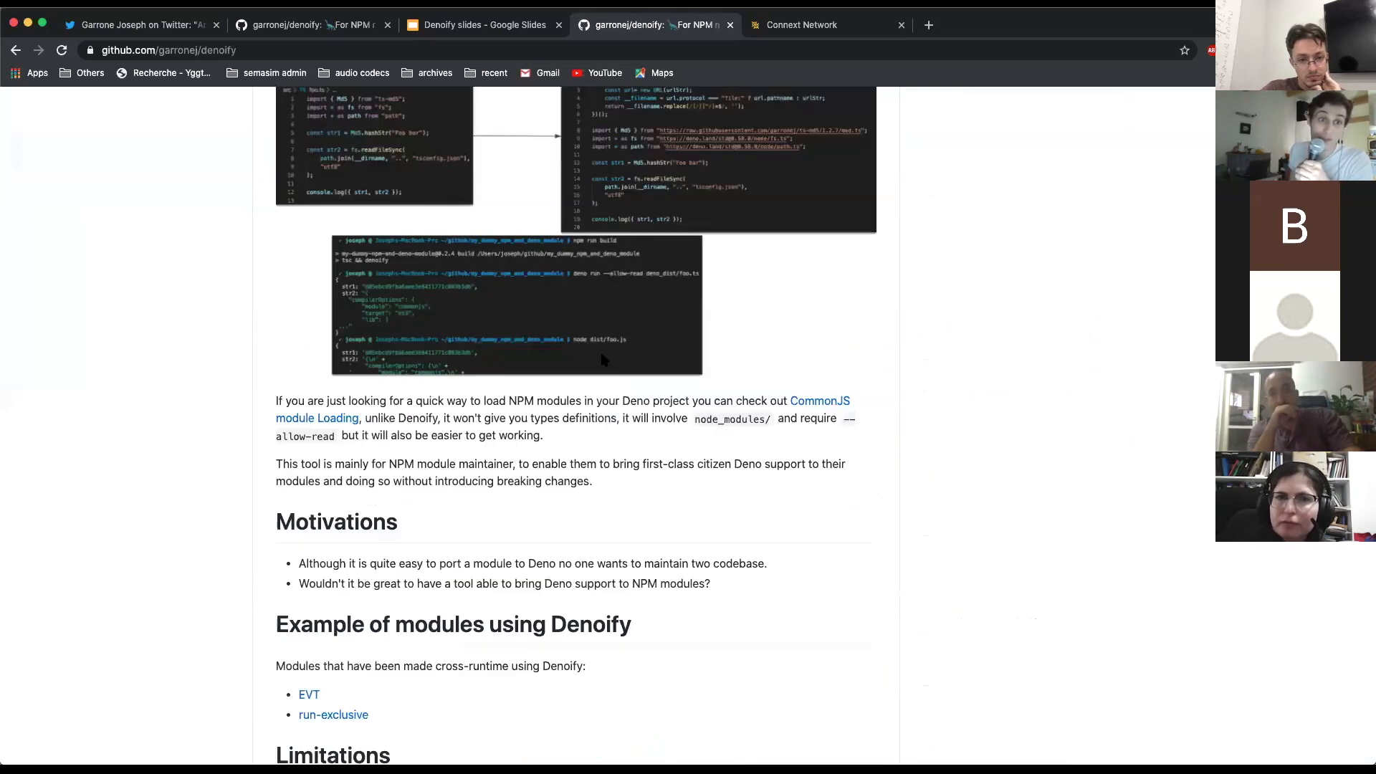
scroll(down, 3)
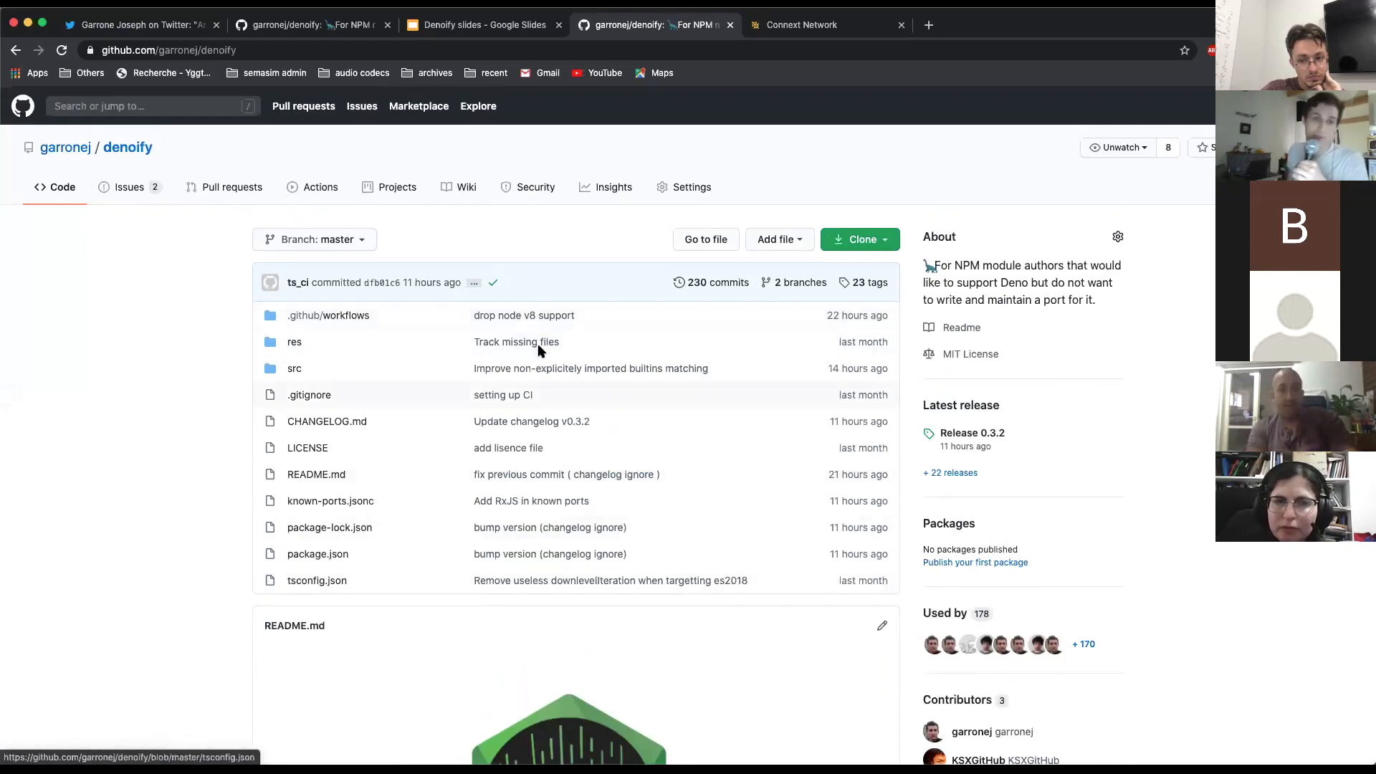
scroll(down, 3)
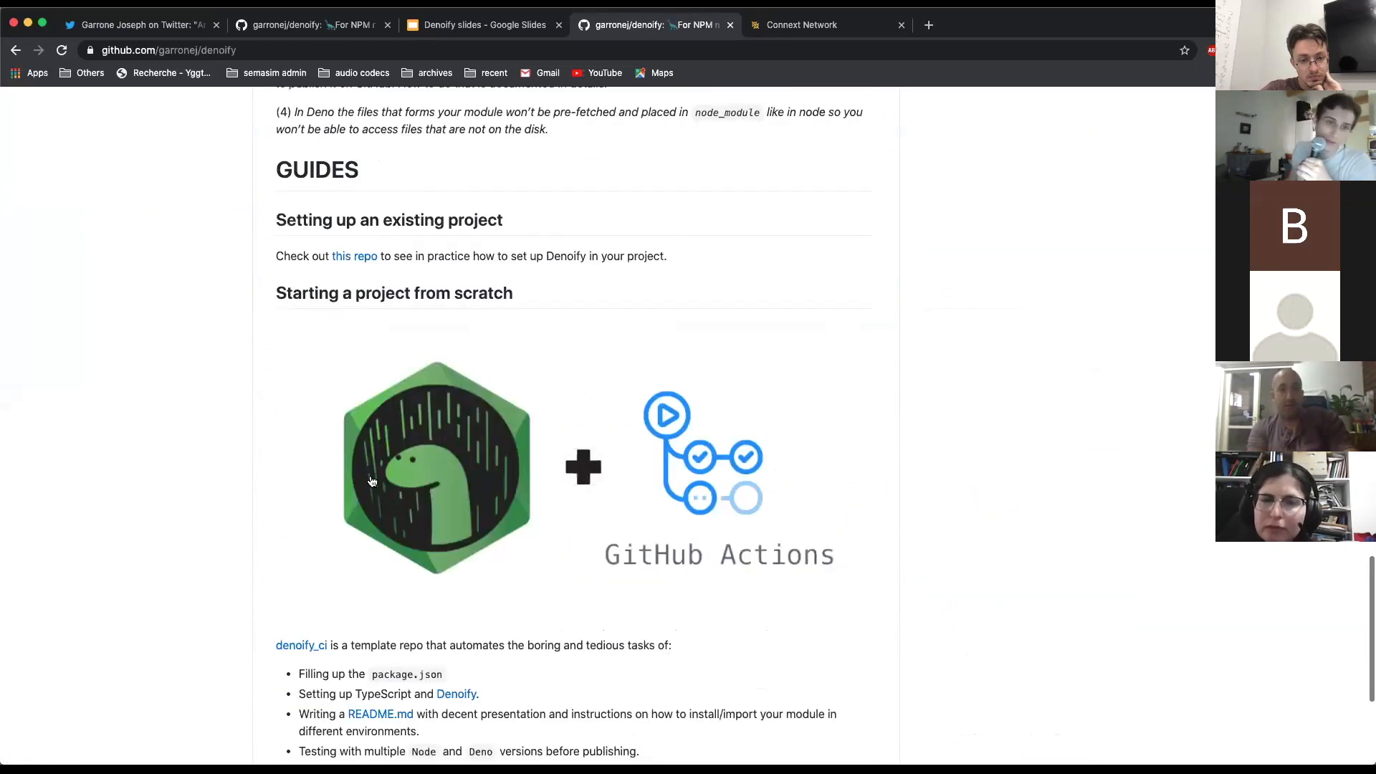
scroll(down, 3)
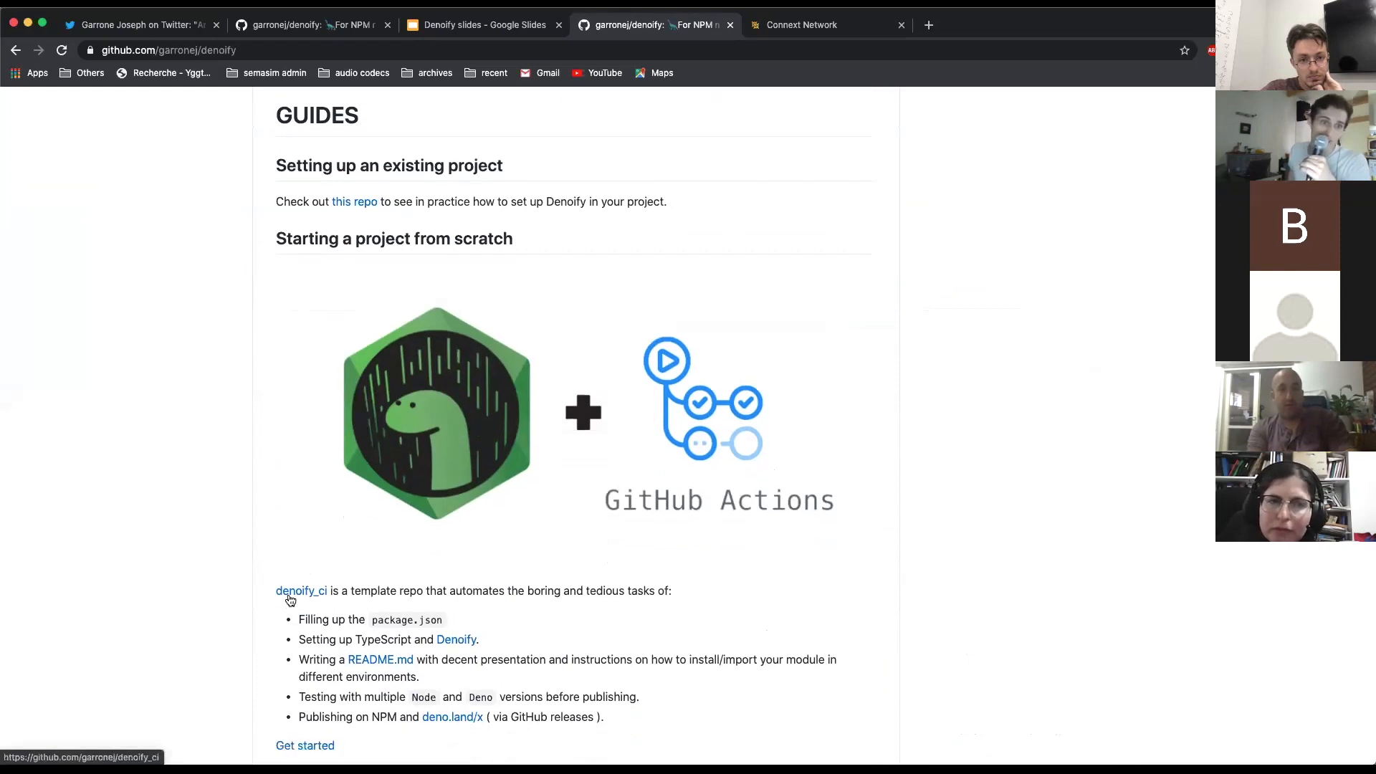
click(300, 591)
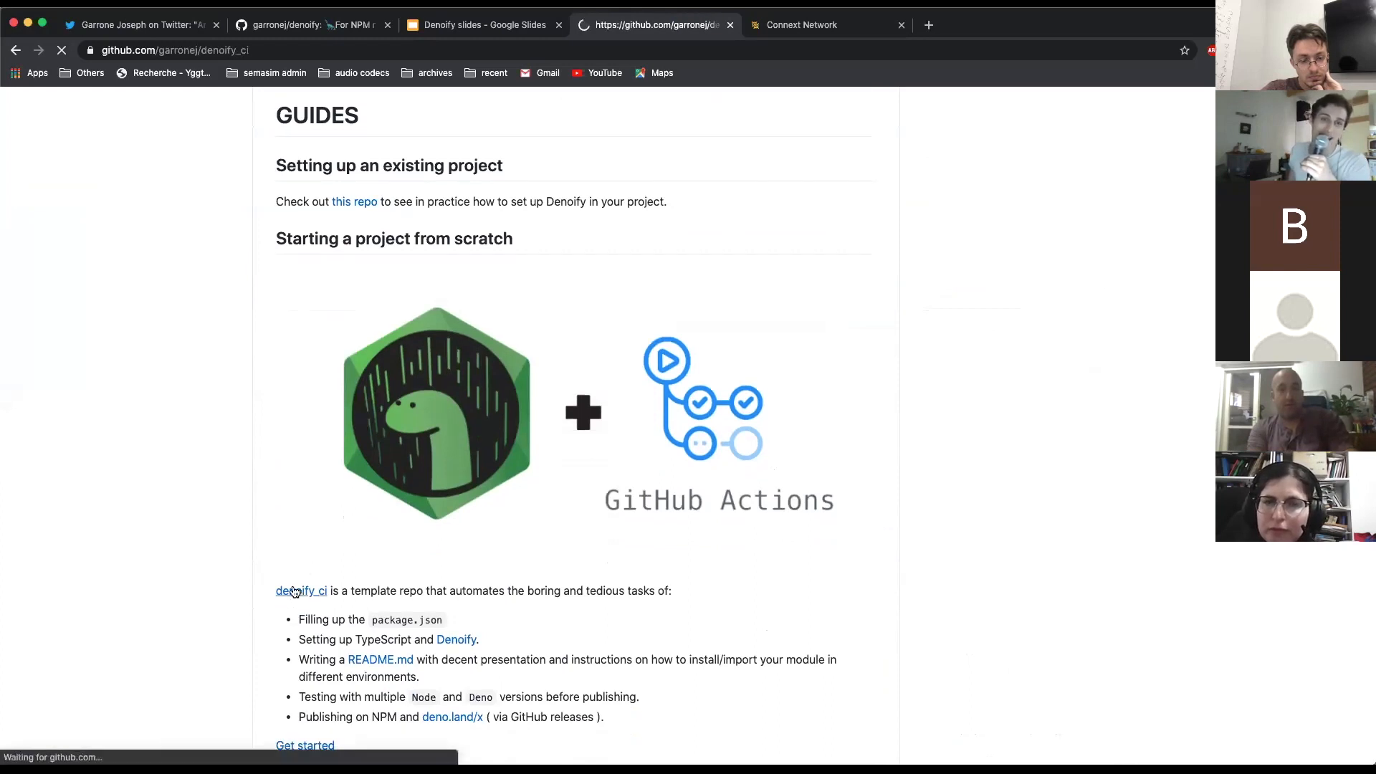
click(300, 590)
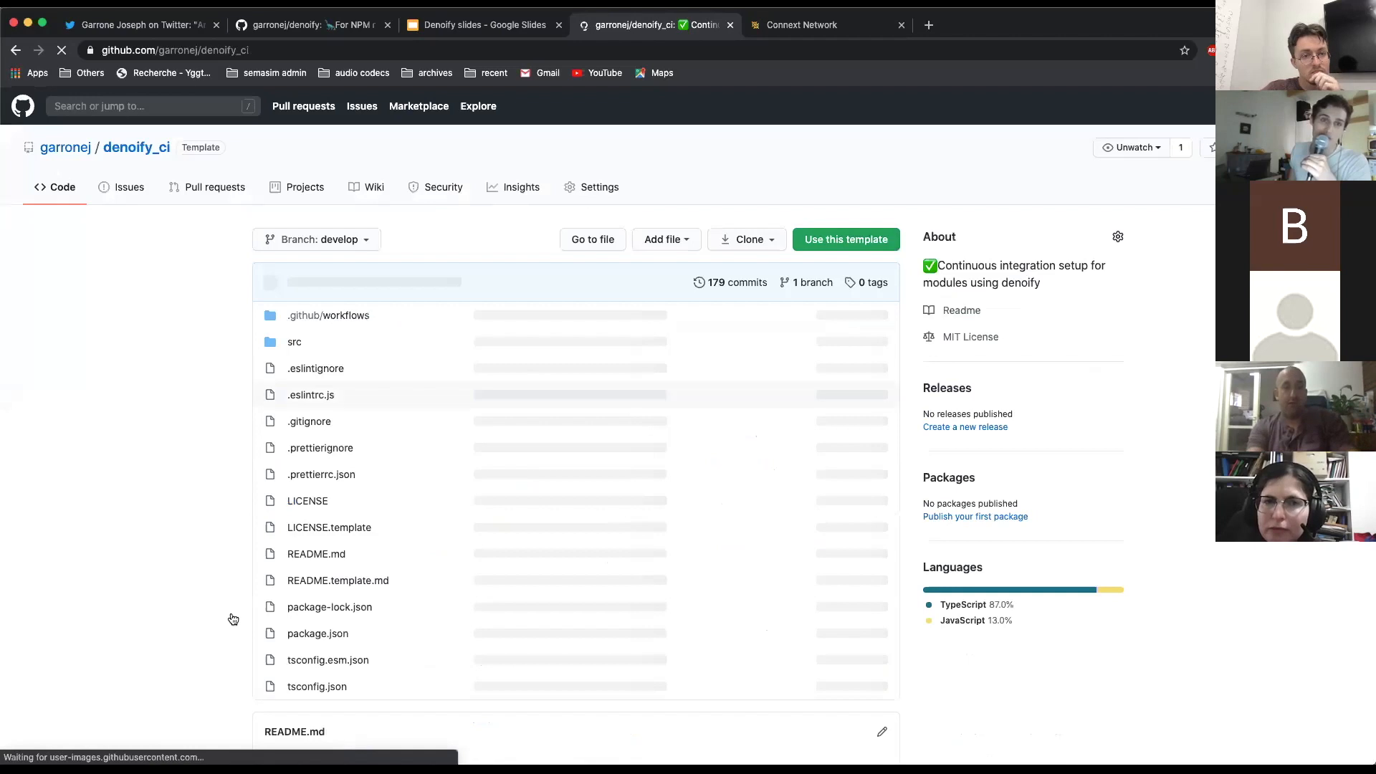
scroll(down, 3)
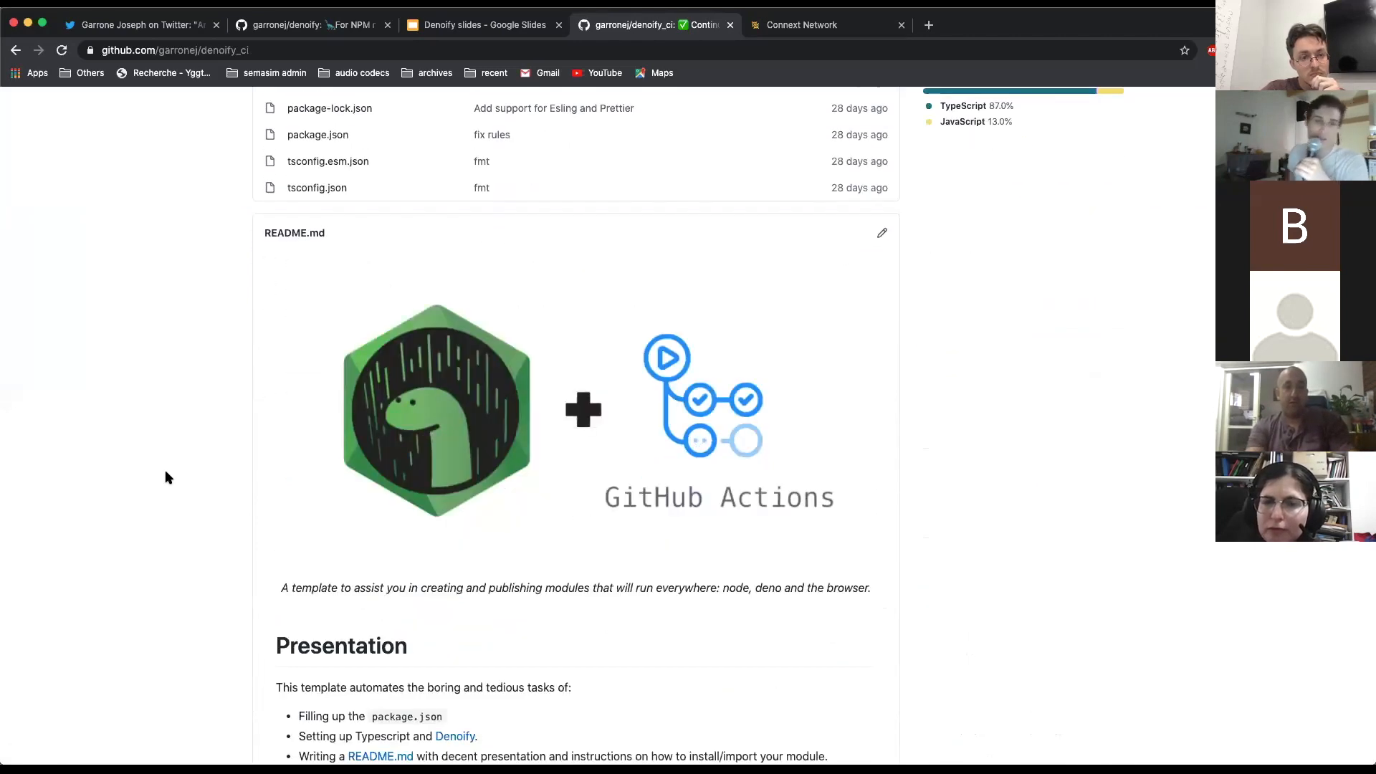
scroll(down, 3)
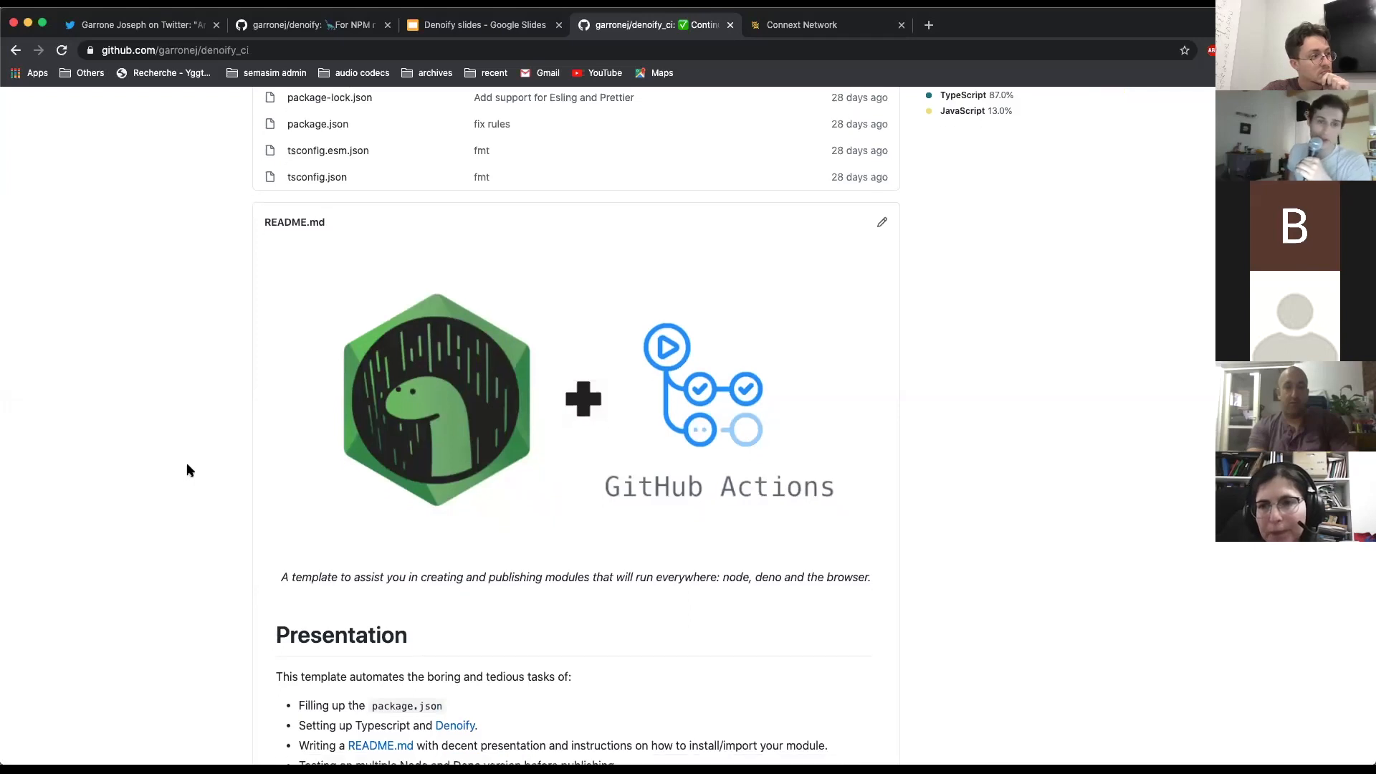
scroll(down, 3)
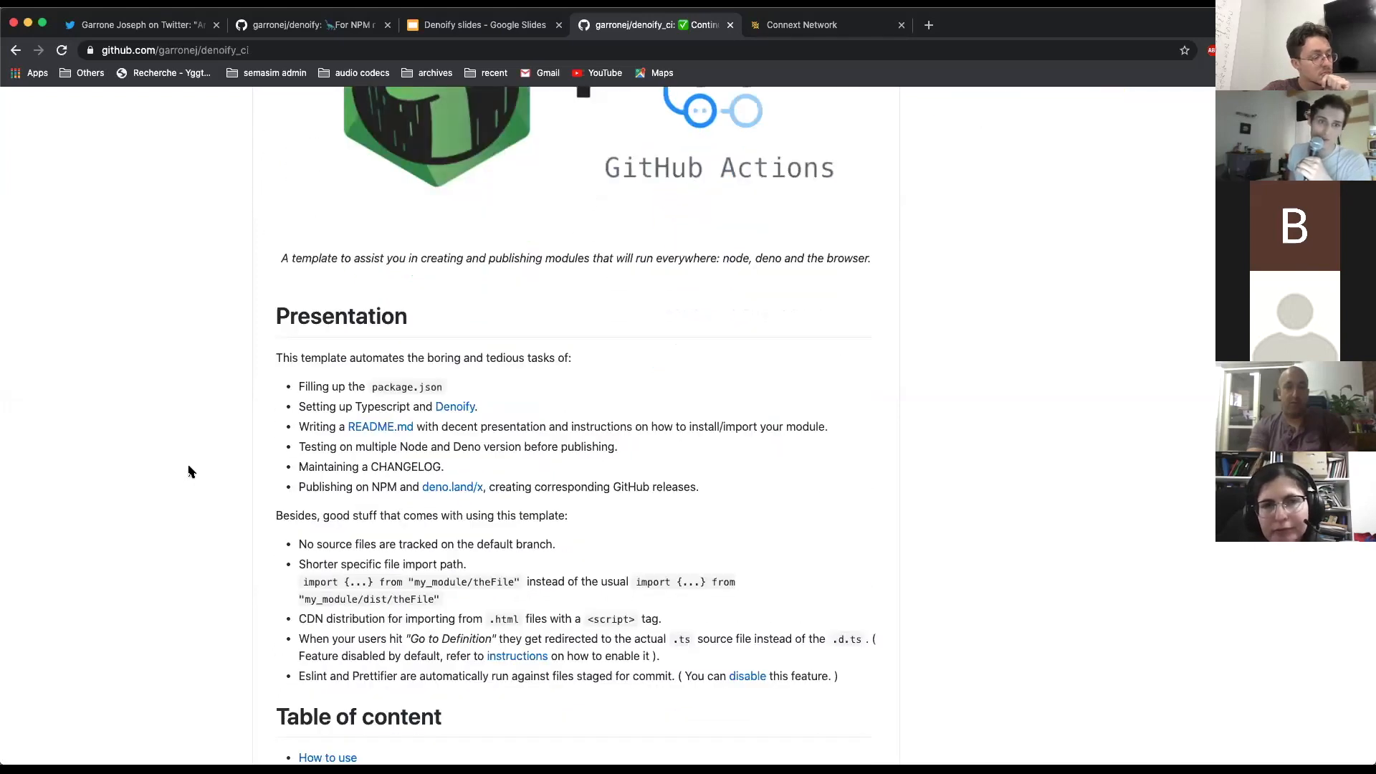
scroll(down, 3)
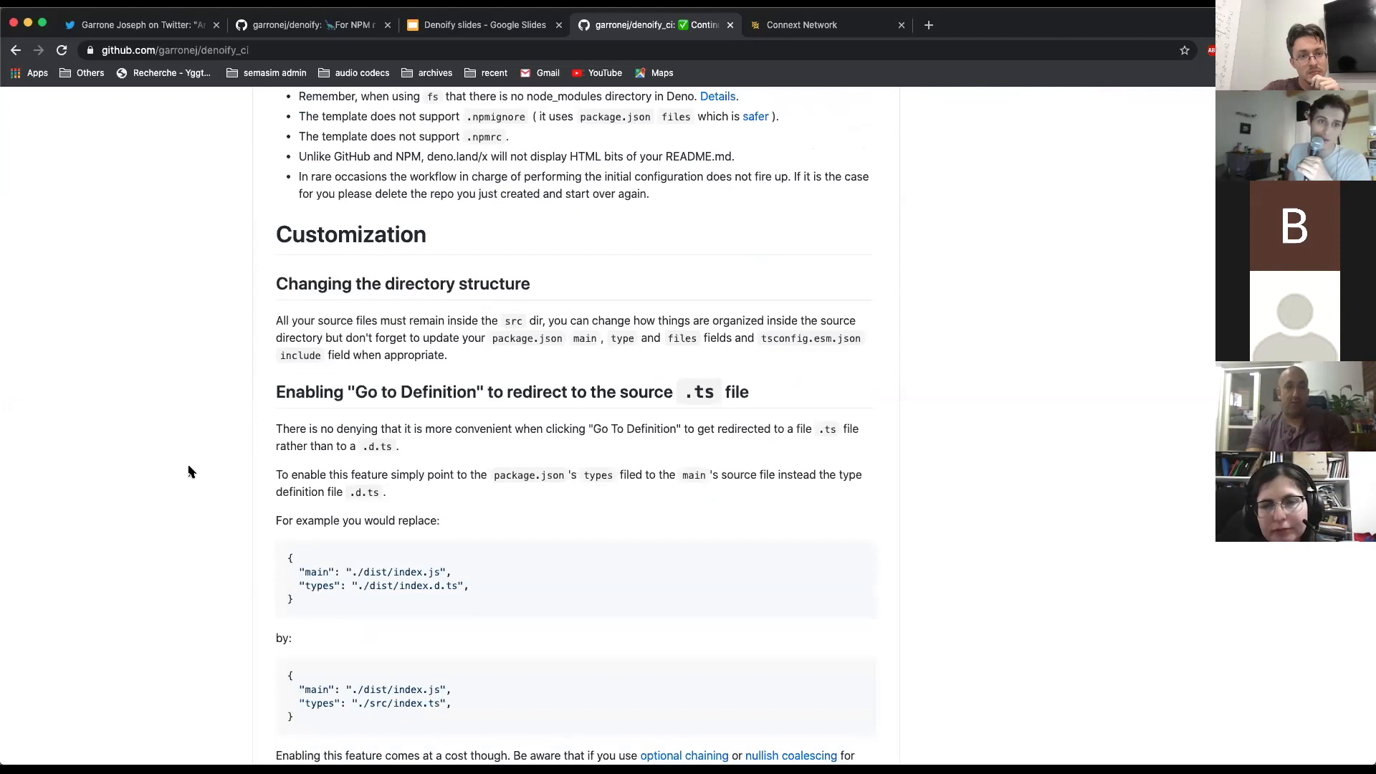
scroll(down, 3)
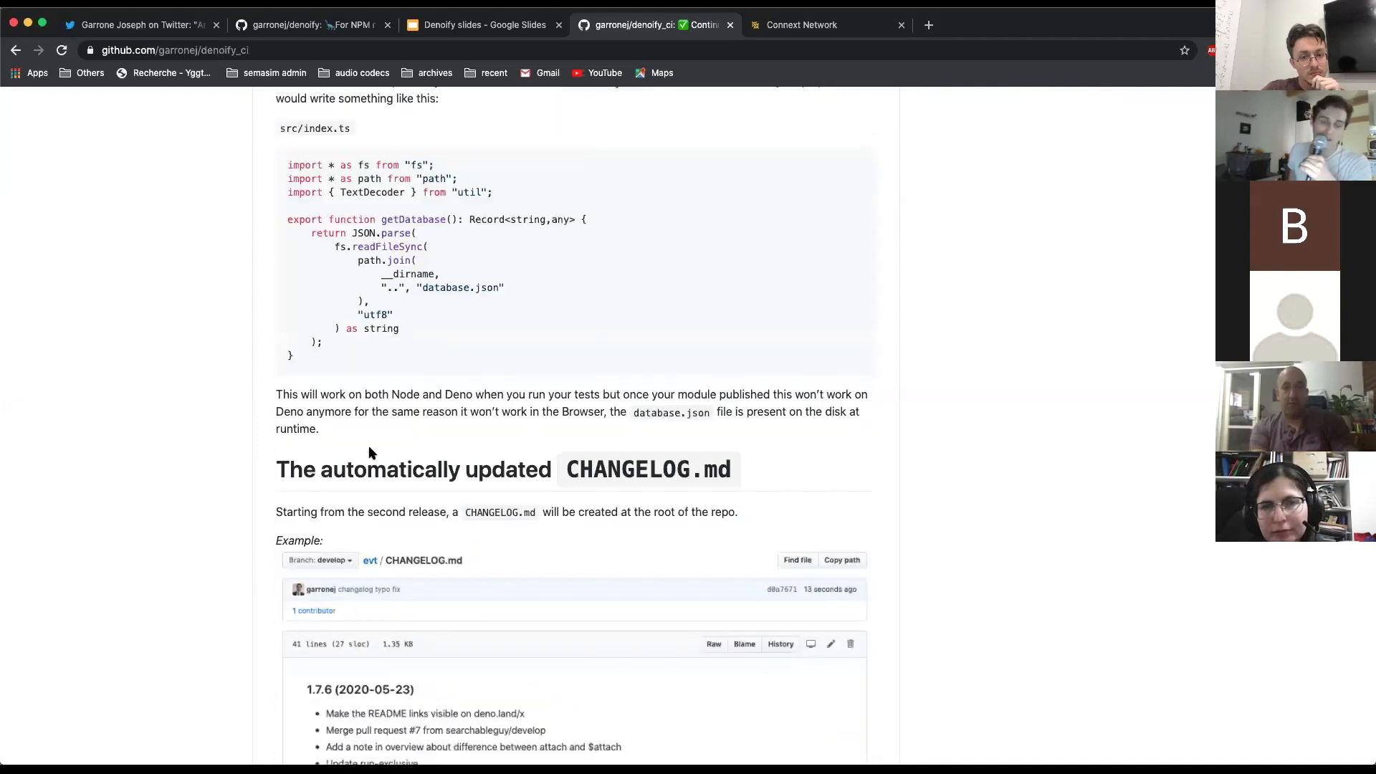
scroll(down, 3)
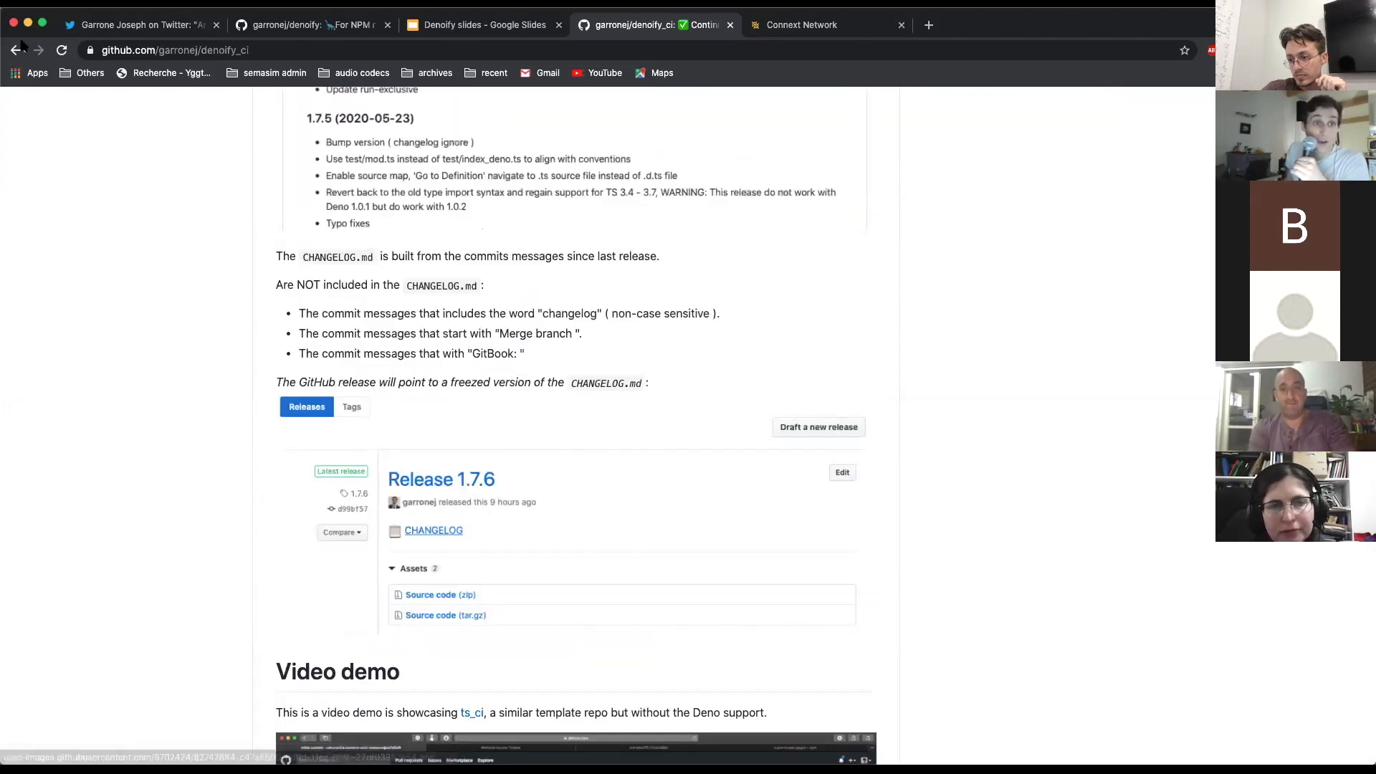
scroll(up, 3)
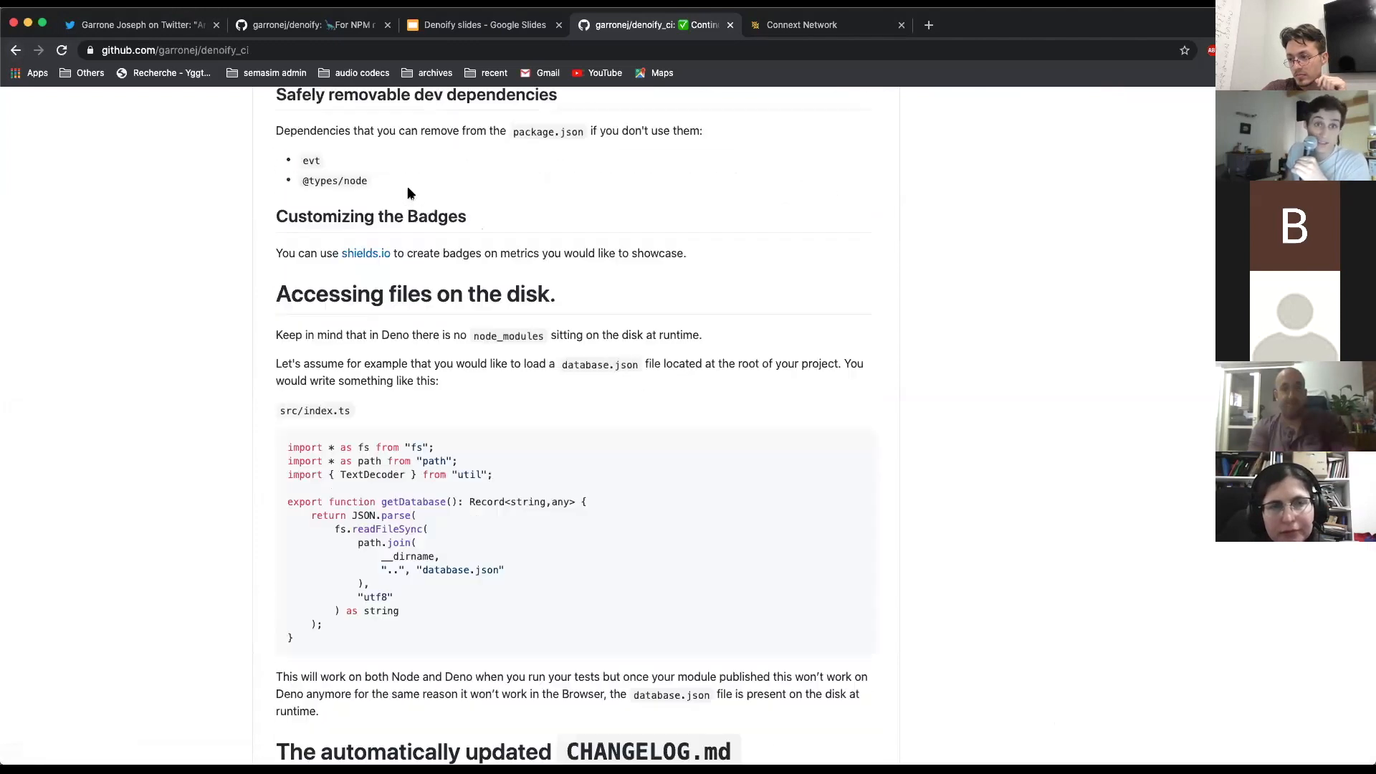
click(483, 25)
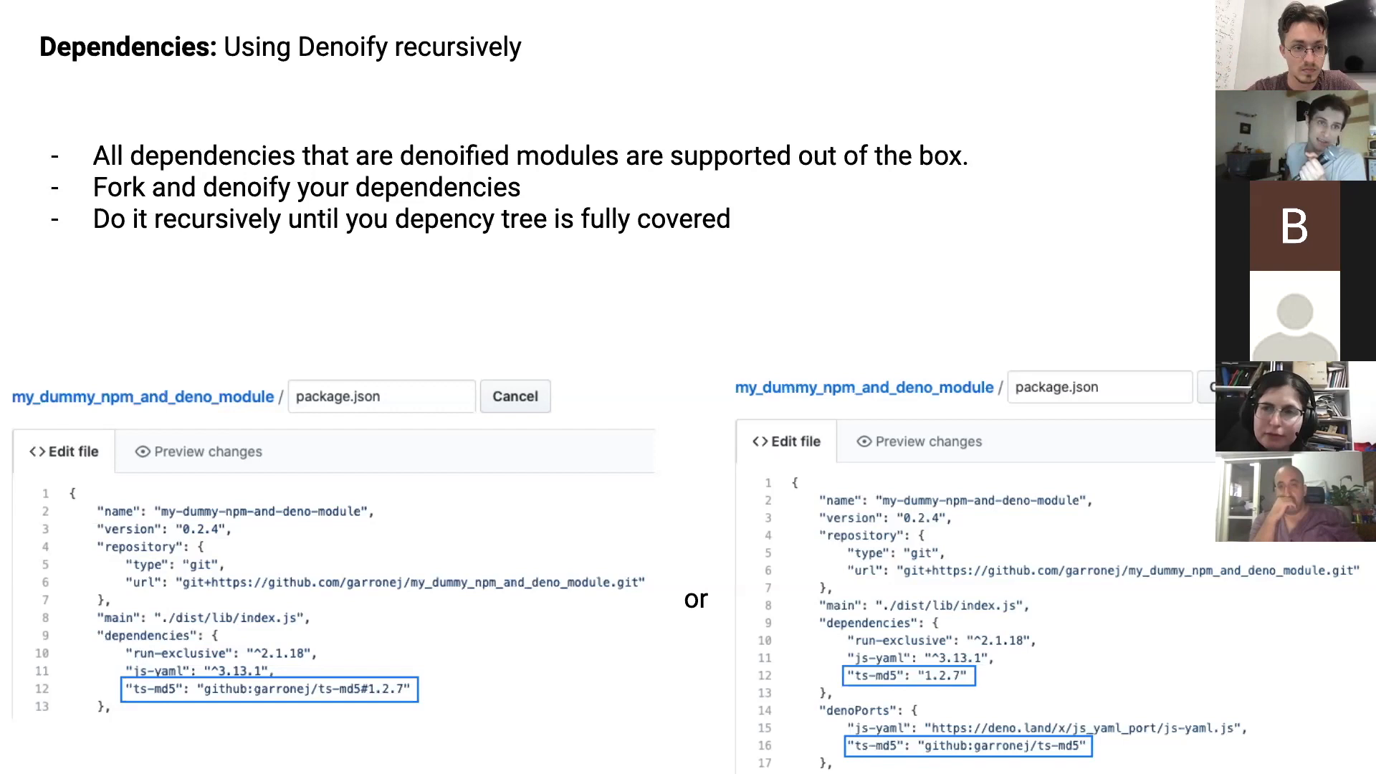
Advance to the 'Dependencies: Relying on the community' slide showing known-ports.jsonc
key(Right)
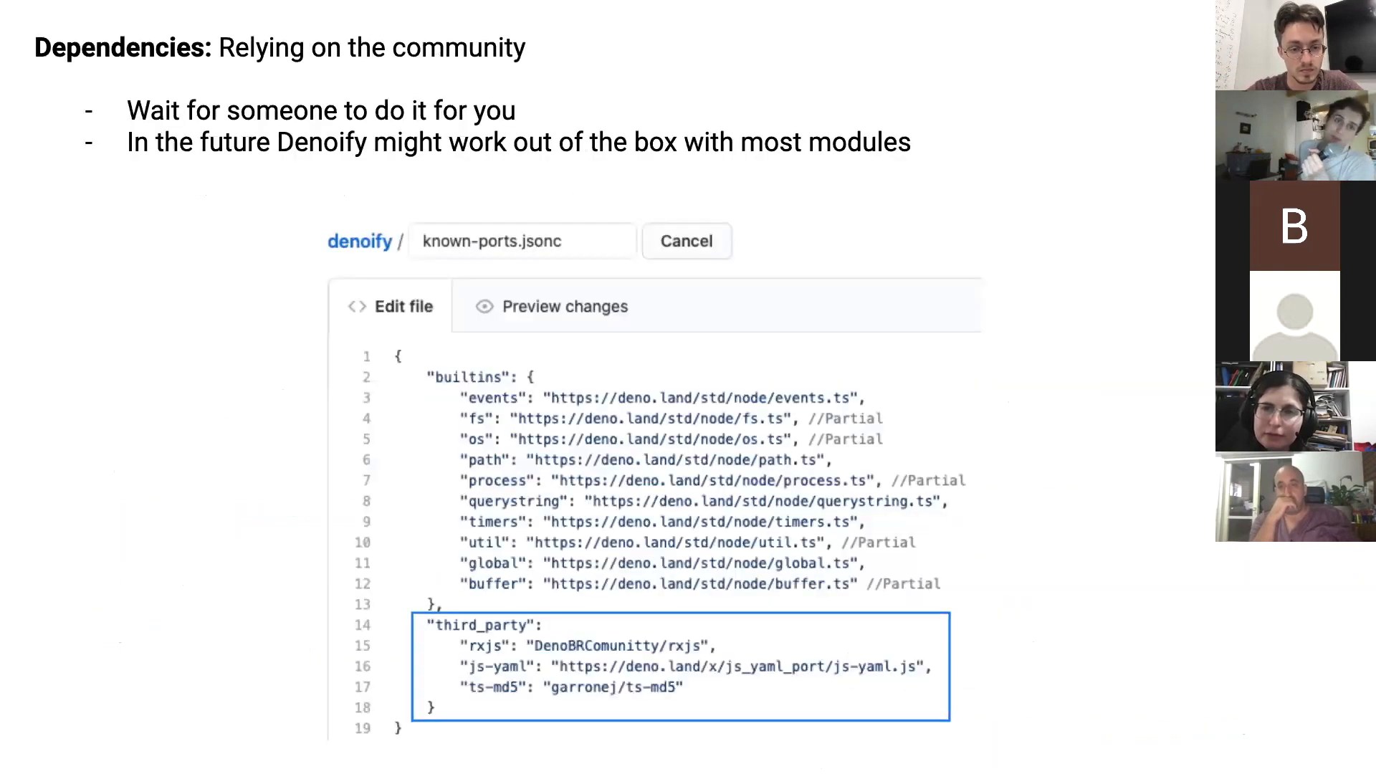